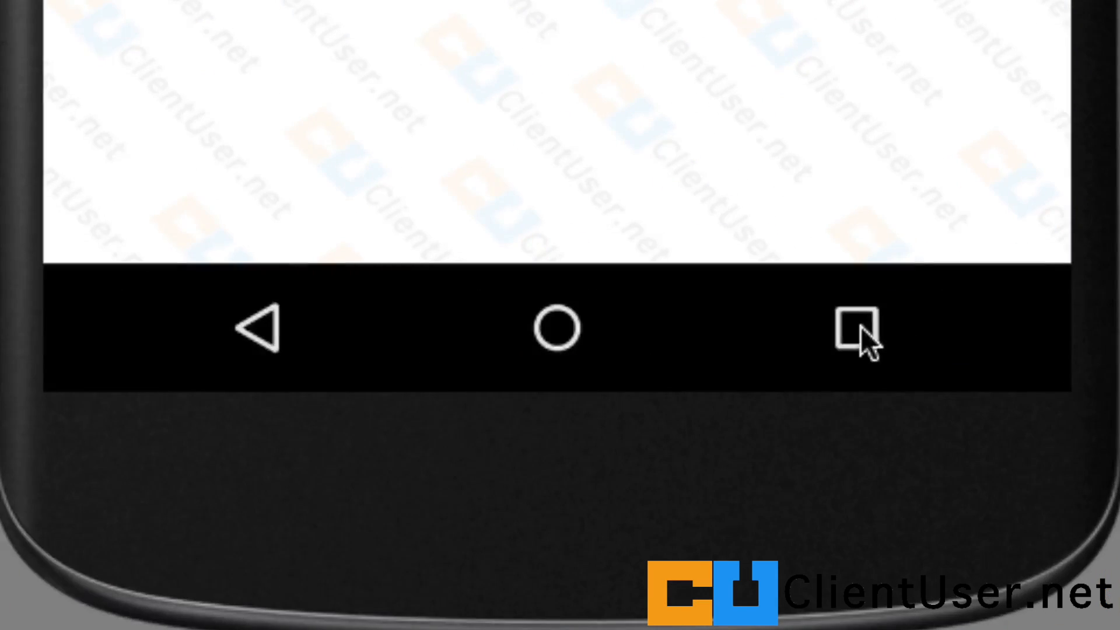
mouse_move(271, 350)
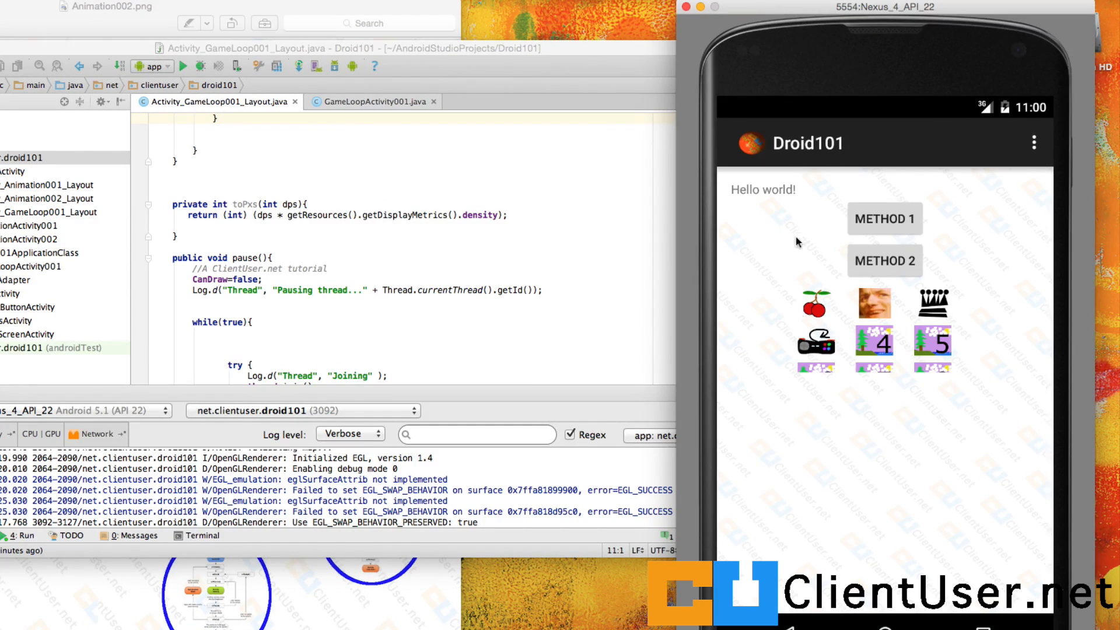
mouse_move(825, 342)
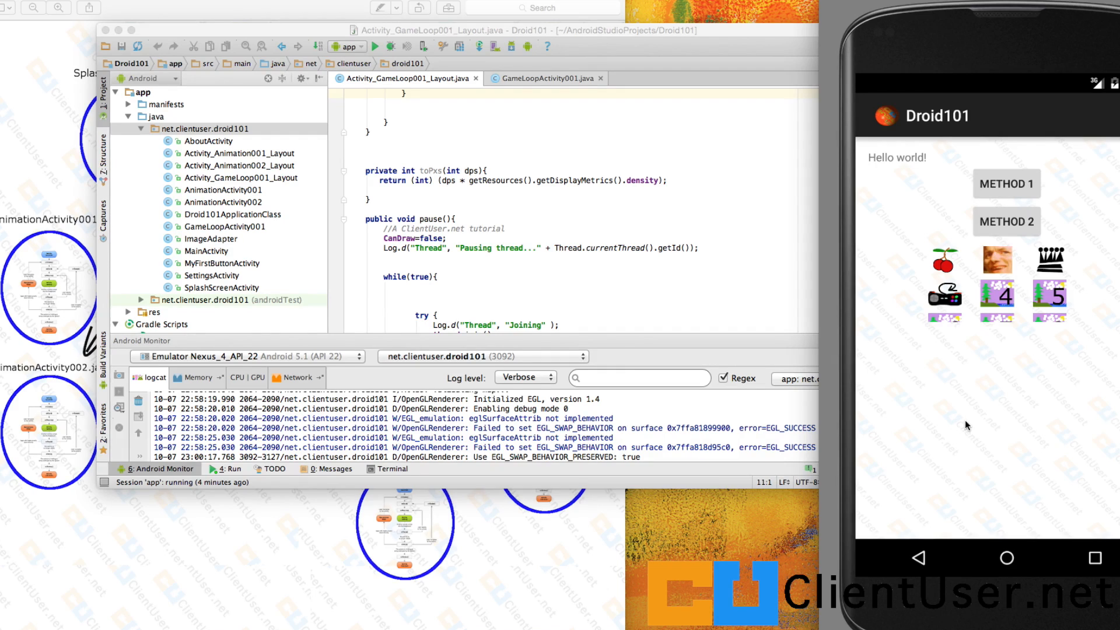
mouse_move(896, 91)
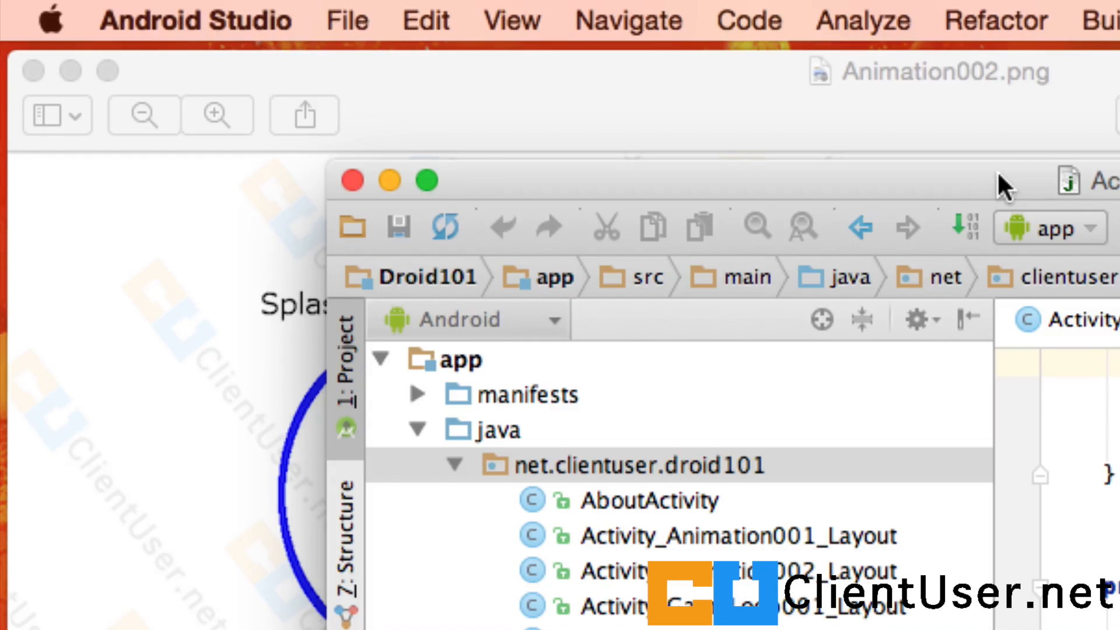
mouse_move(264, 114)
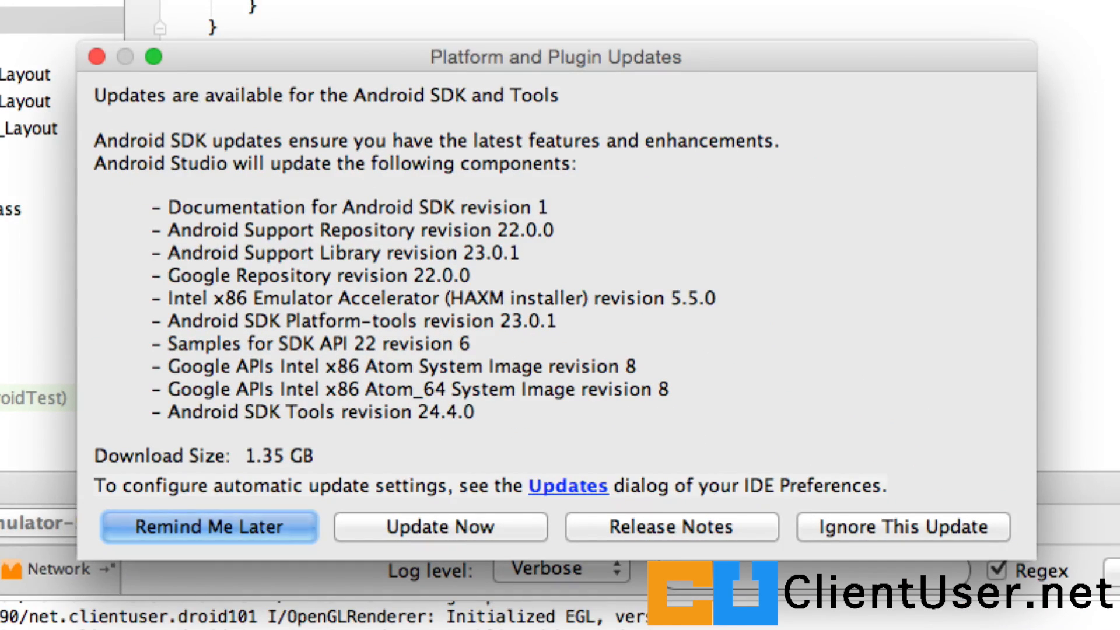
mouse_move(277, 505)
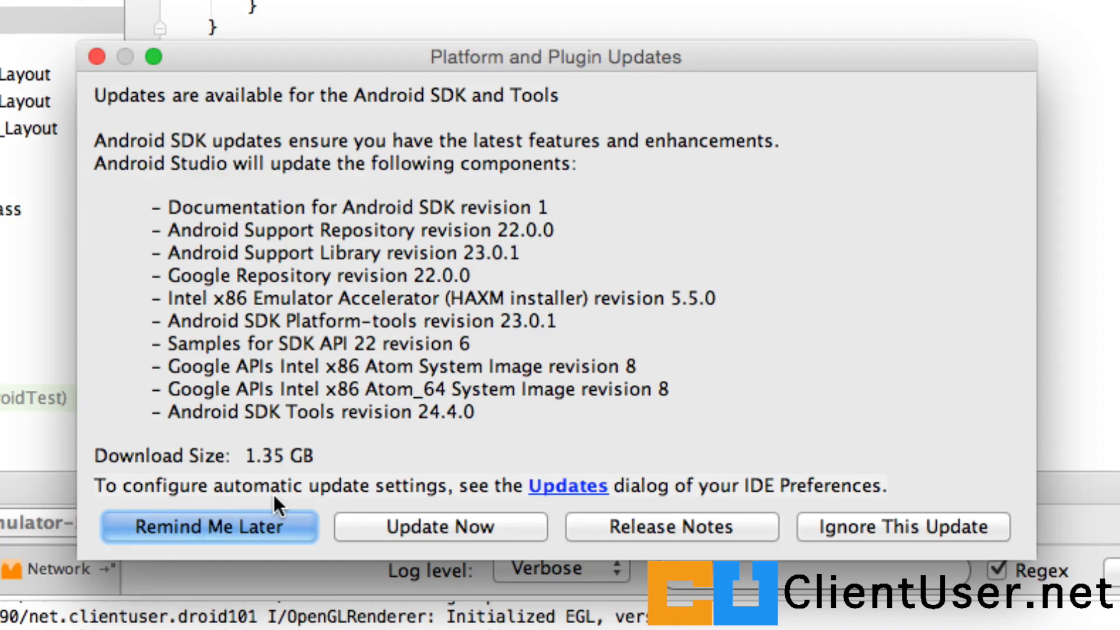
mouse_move(448, 532)
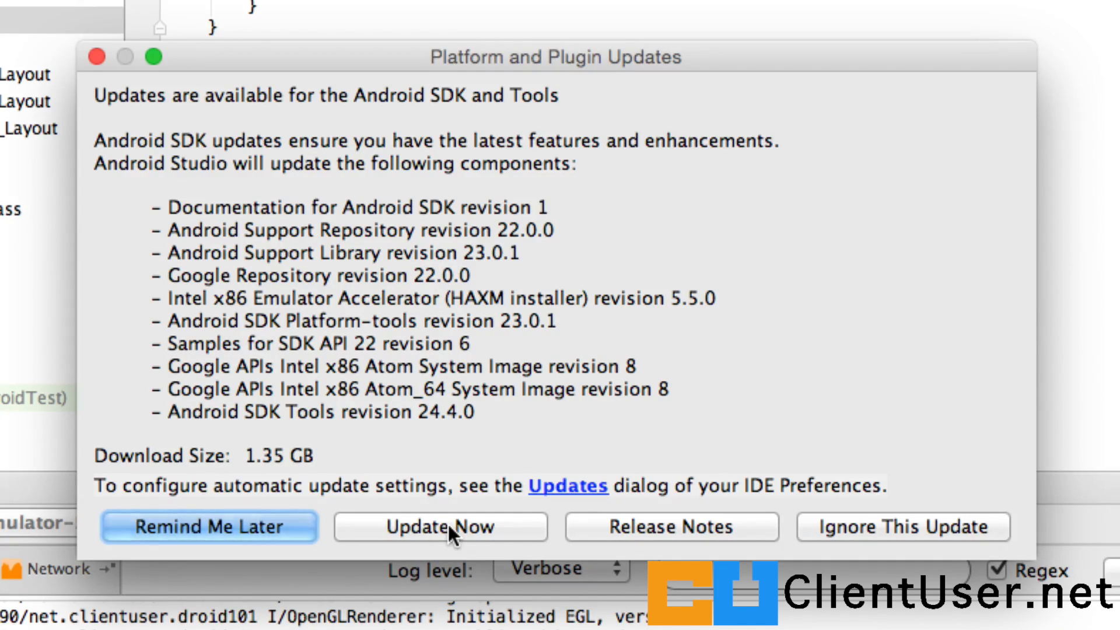
Step: Install the 10 listed SDK and tools update packages and finish the installation
click(439, 527)
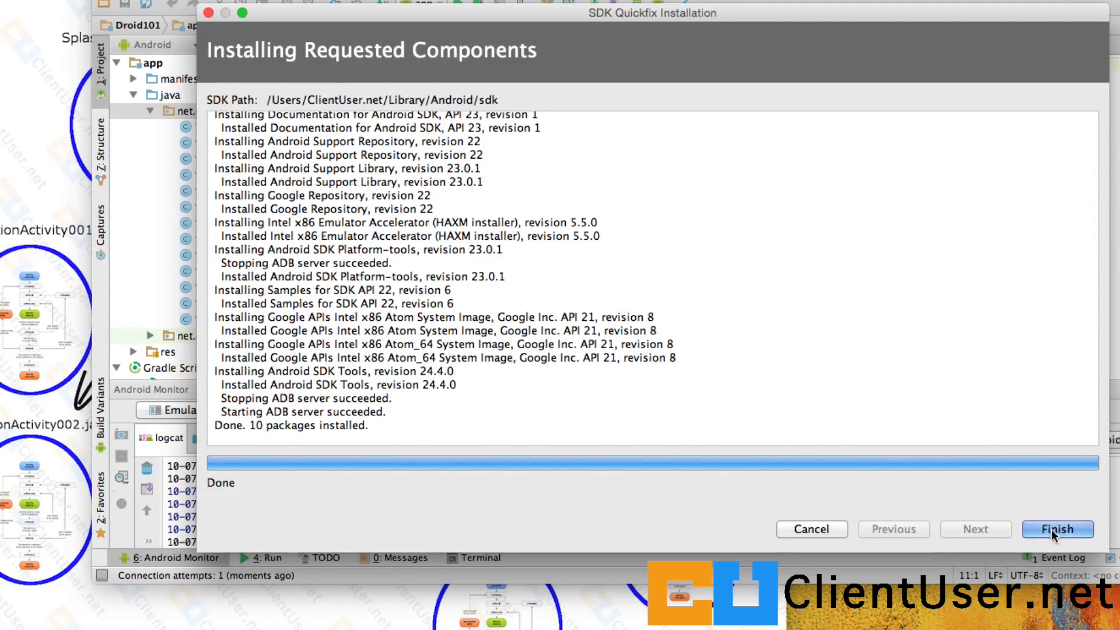
click(1058, 529)
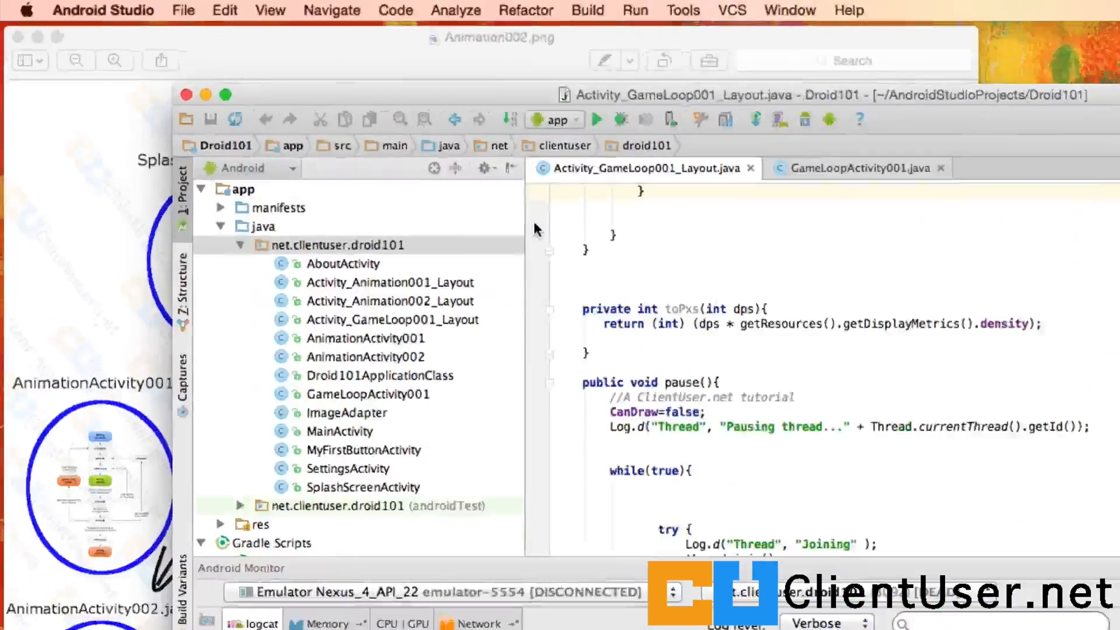
Step: Wipe the user data of the Nexus_4_API_22 device from the AVD Manager and confirm
click(102, 10)
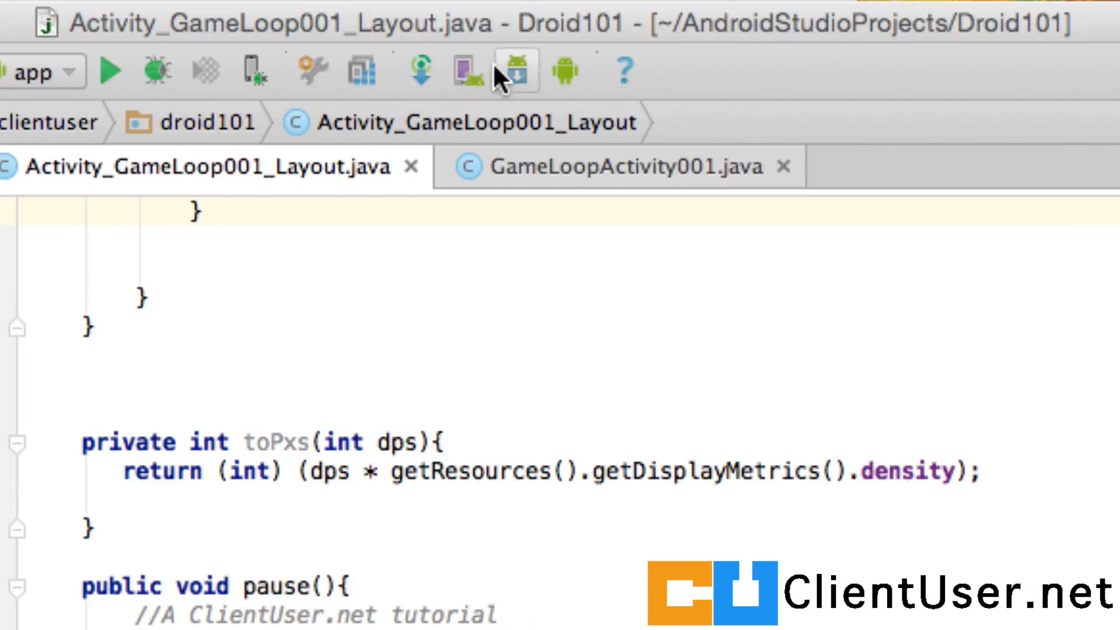
click(467, 71)
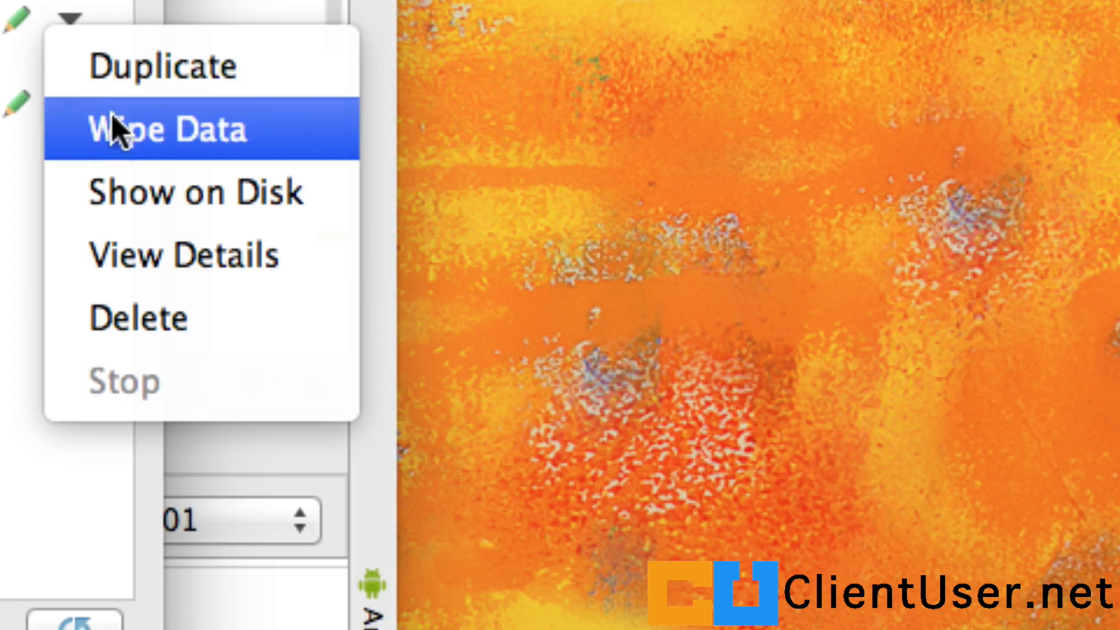
click(167, 128)
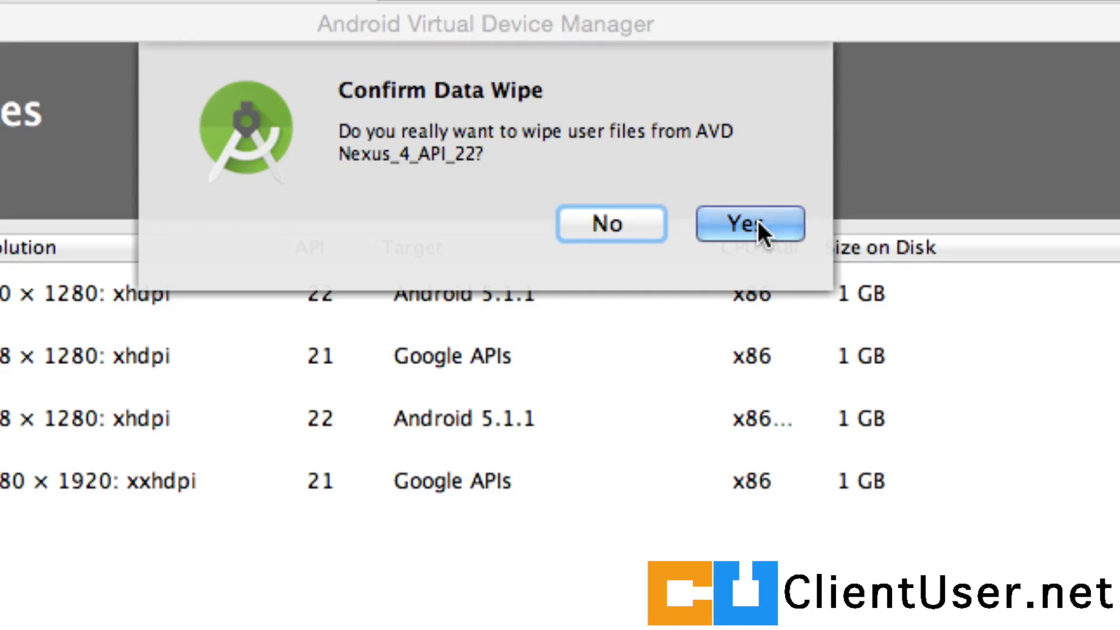
click(749, 224)
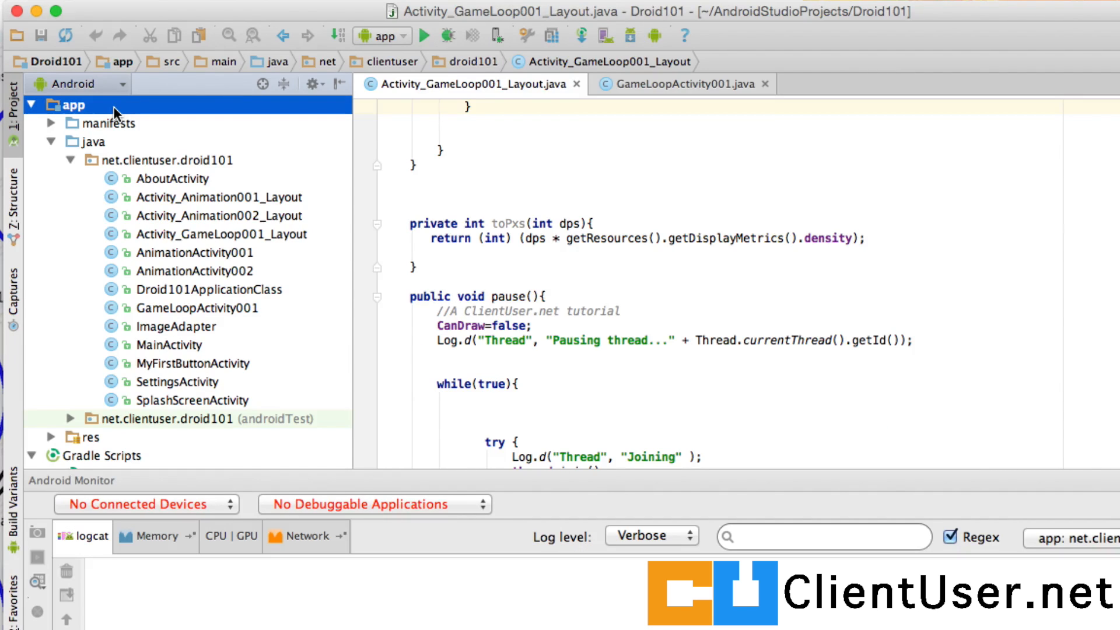
Step: Bring up the Build menu to clean the Droid101 project
click(284, 21)
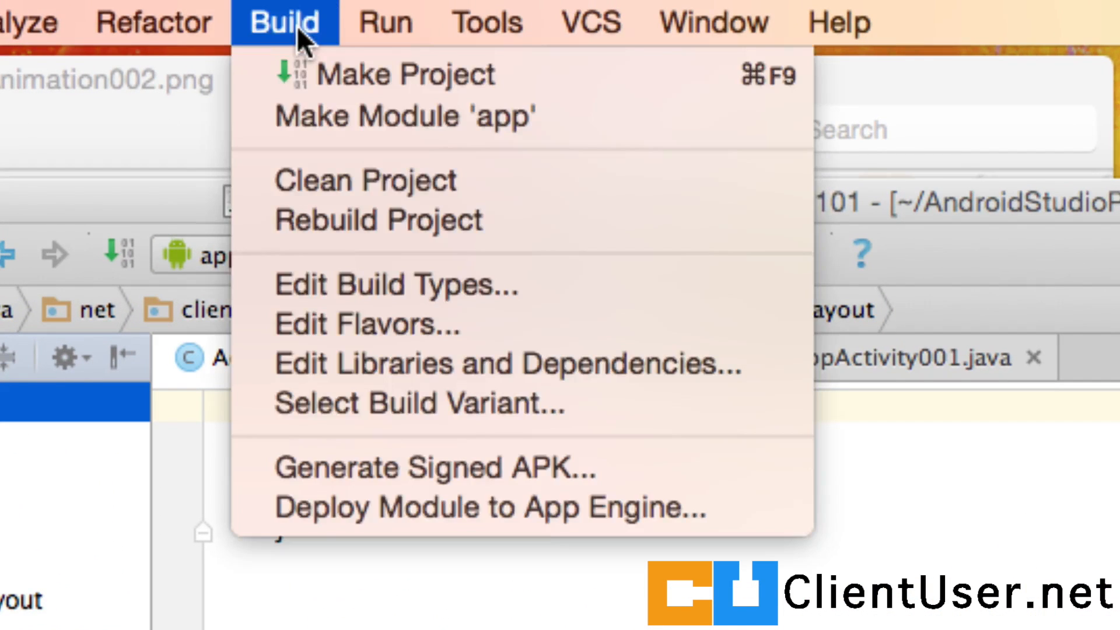
mouse_move(363, 180)
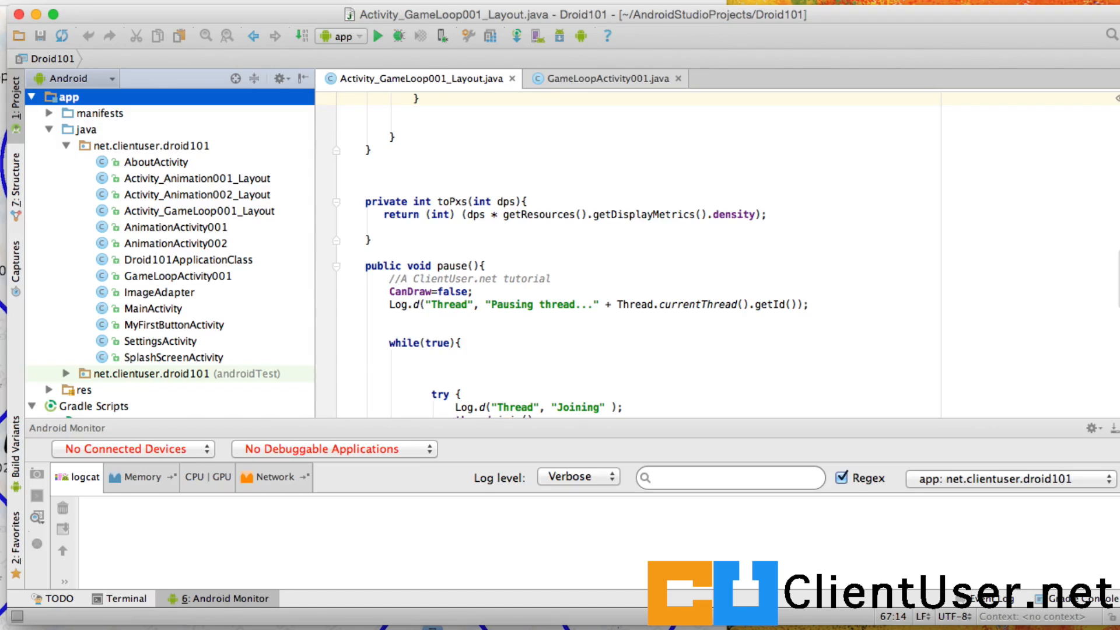
mouse_move(187, 165)
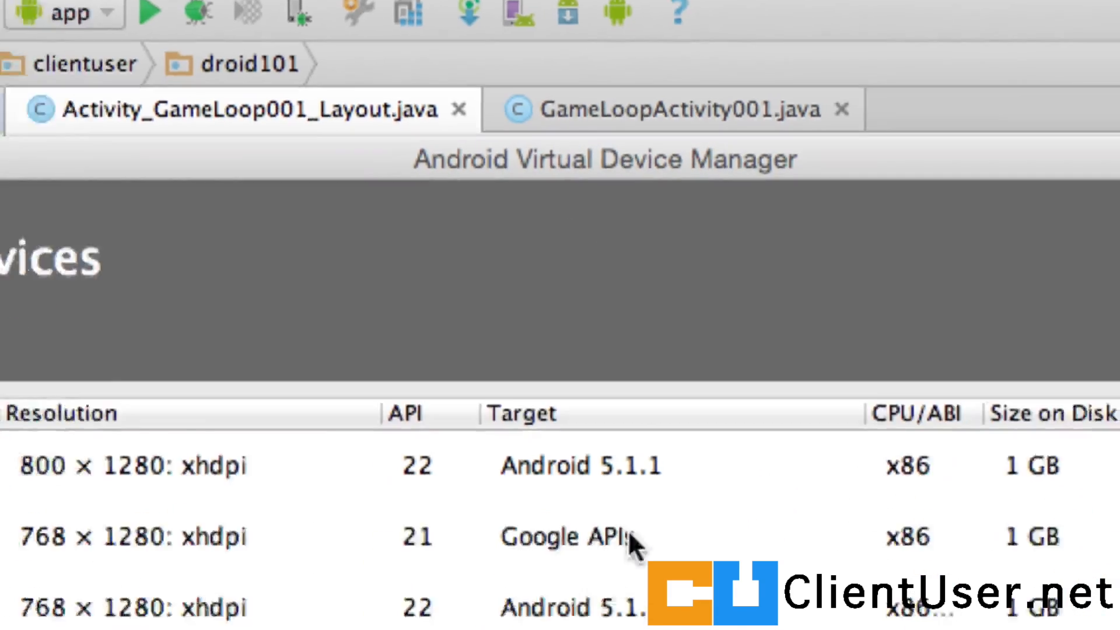
Step: Launch the wiped Nexus 4 device and dismiss its two home-screen welcome tips
click(97, 33)
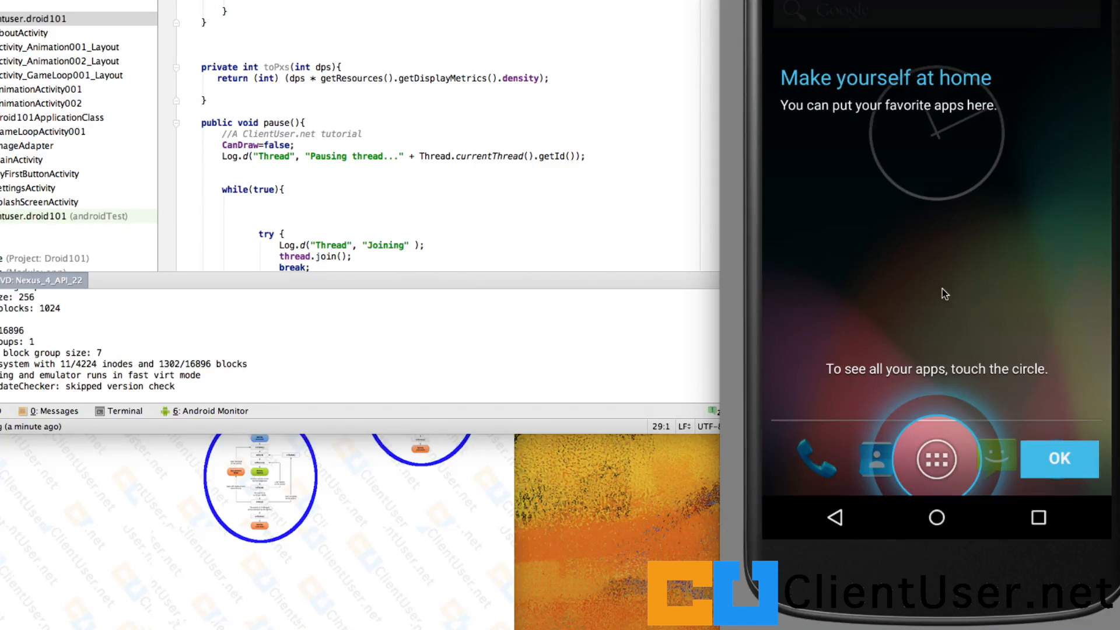
click(935, 459)
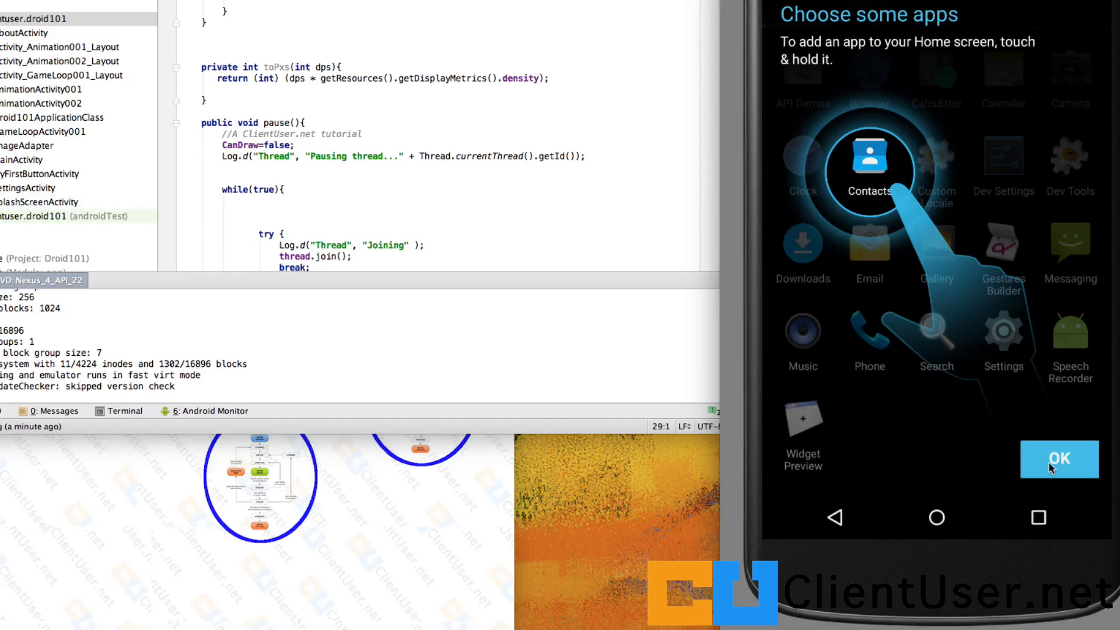
click(1058, 460)
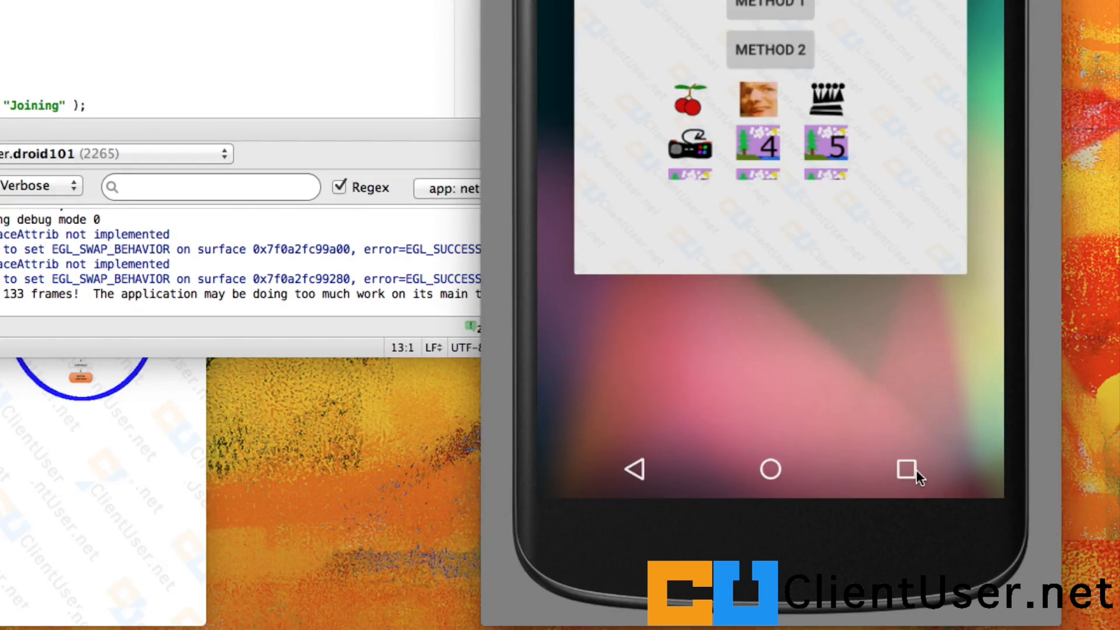
mouse_move(838, 231)
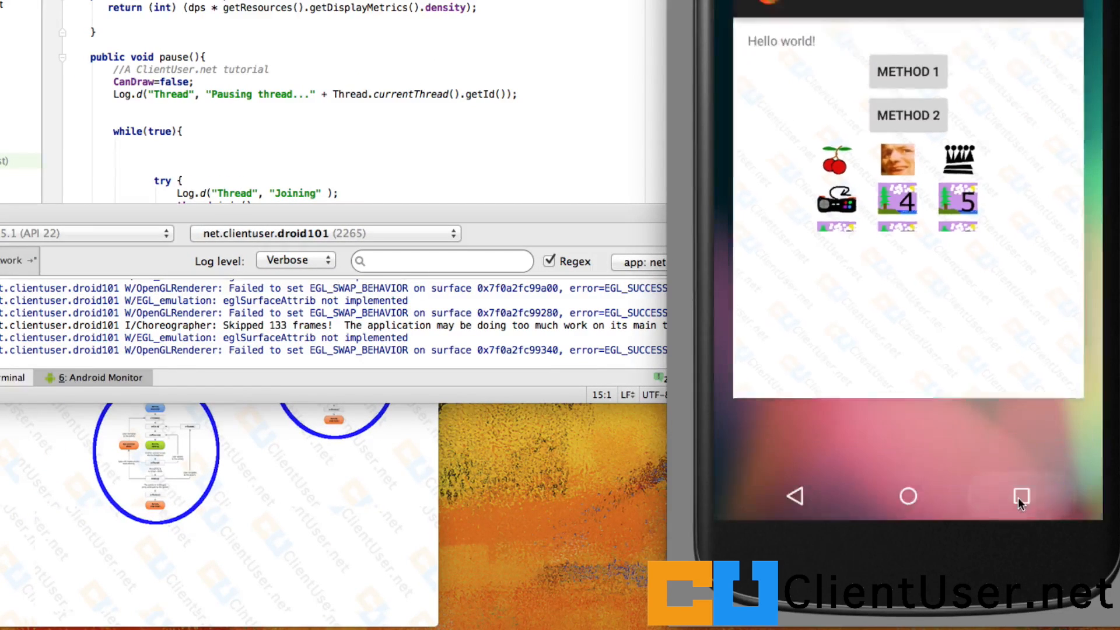
Step: Scroll through the emulator view while checking that Droid101 and Recents respond
scroll(down, 3)
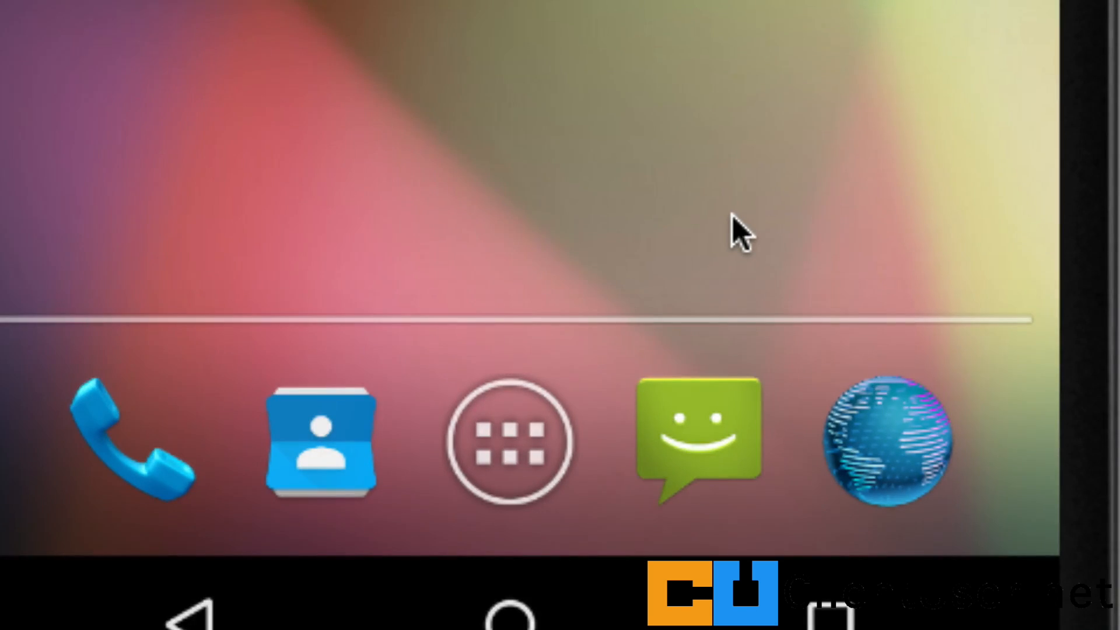
mouse_move(497, 117)
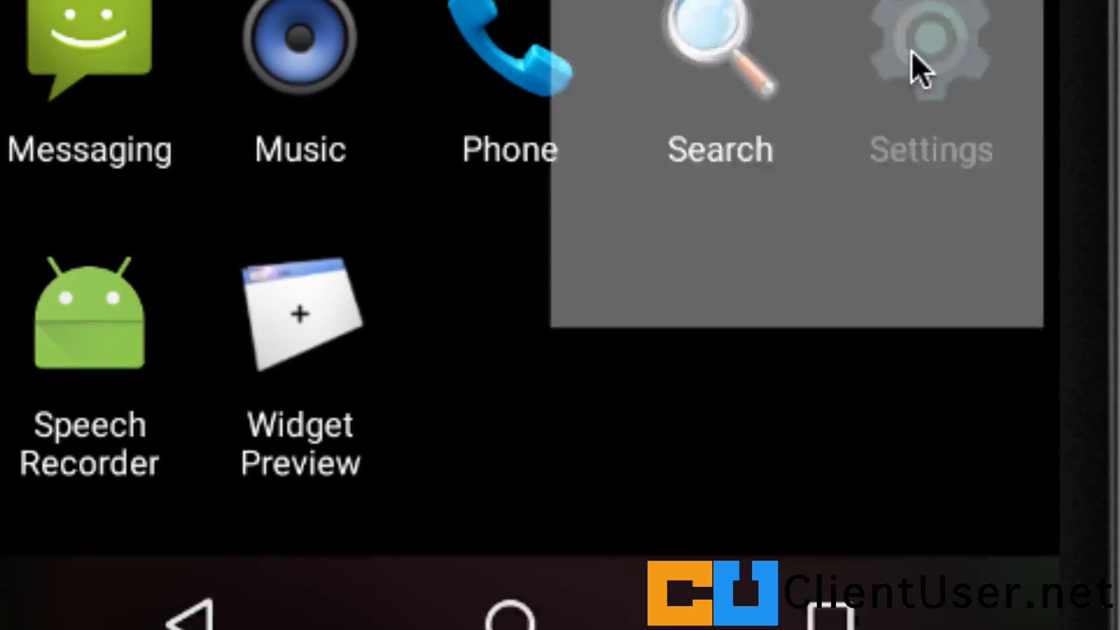
Step: Go into Settings and its Apps list, where Droid101 shows at 9.96MB
click(930, 64)
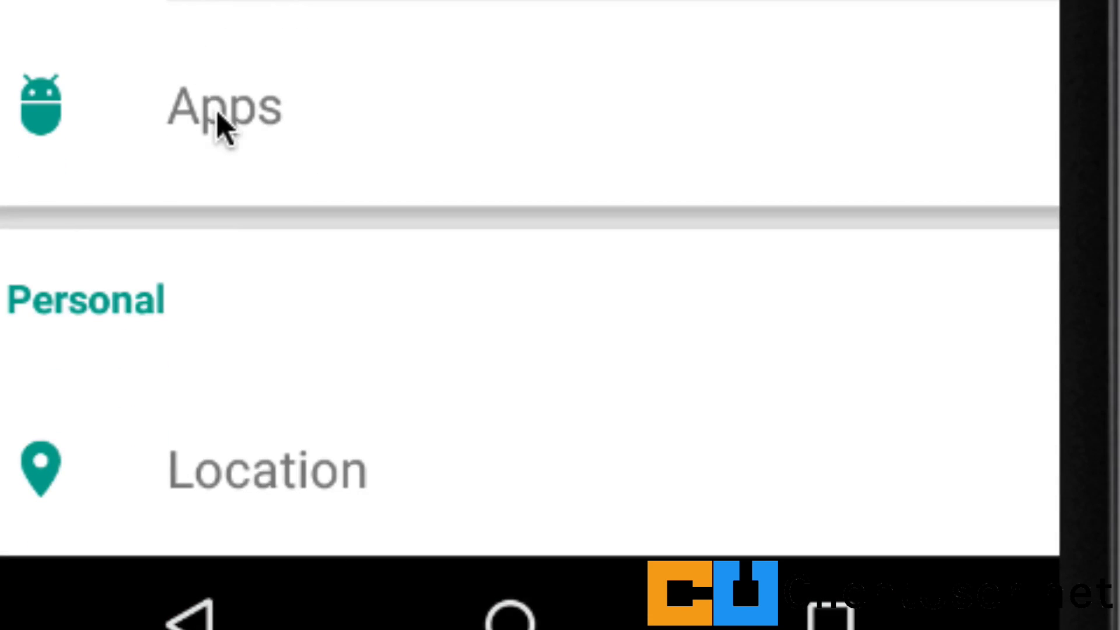
click(223, 107)
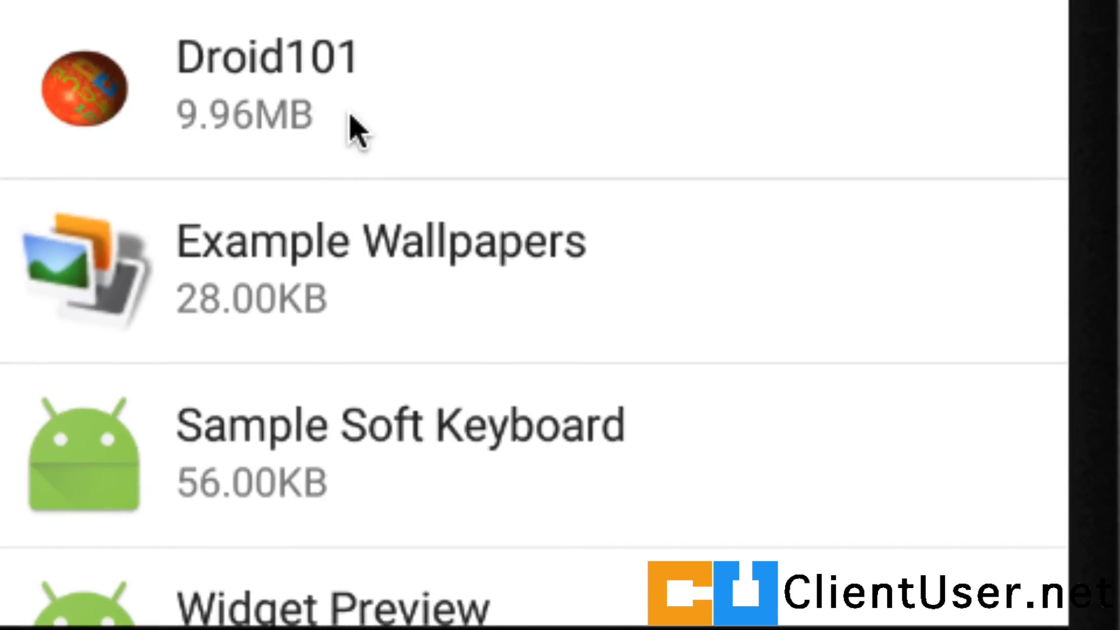
mouse_move(408, 118)
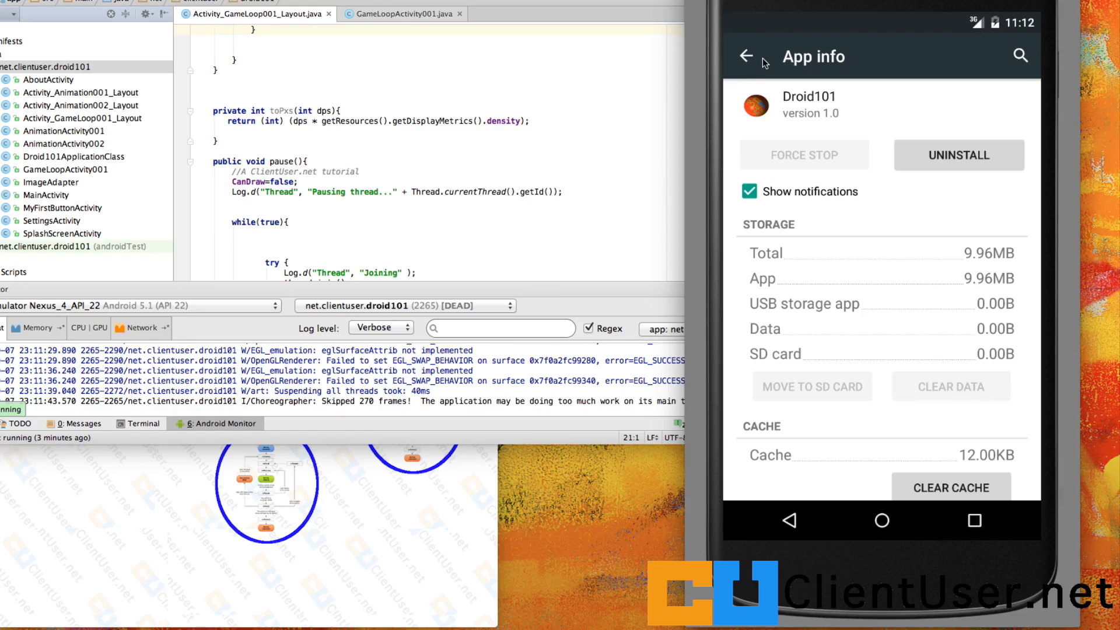
Step: Back out of Settings and launch Droid101 again from the app drawer
click(747, 56)
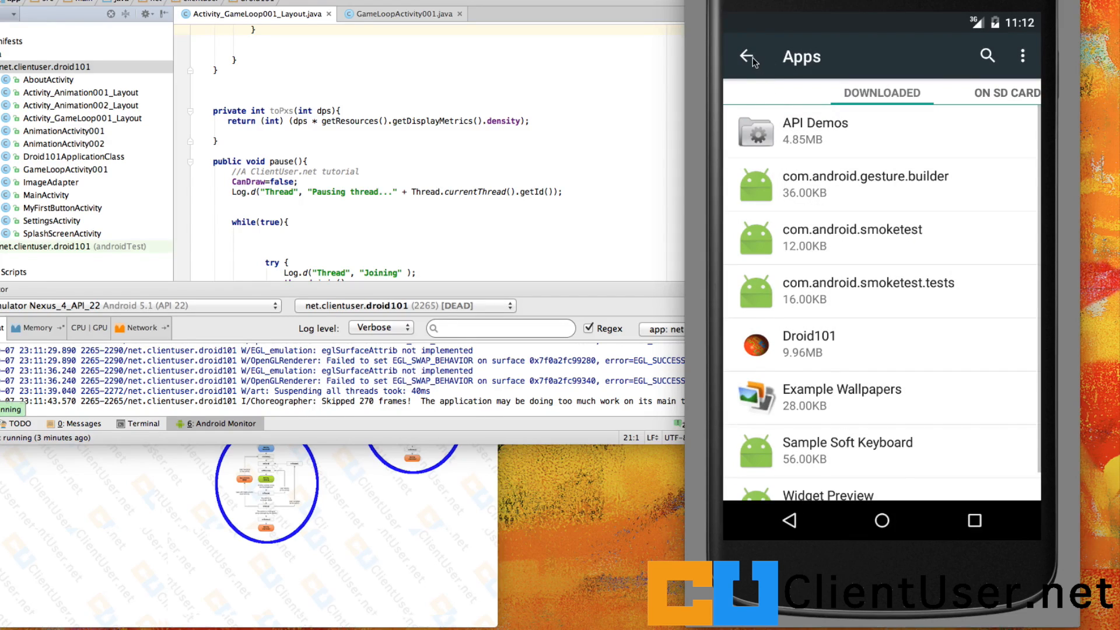
click(750, 58)
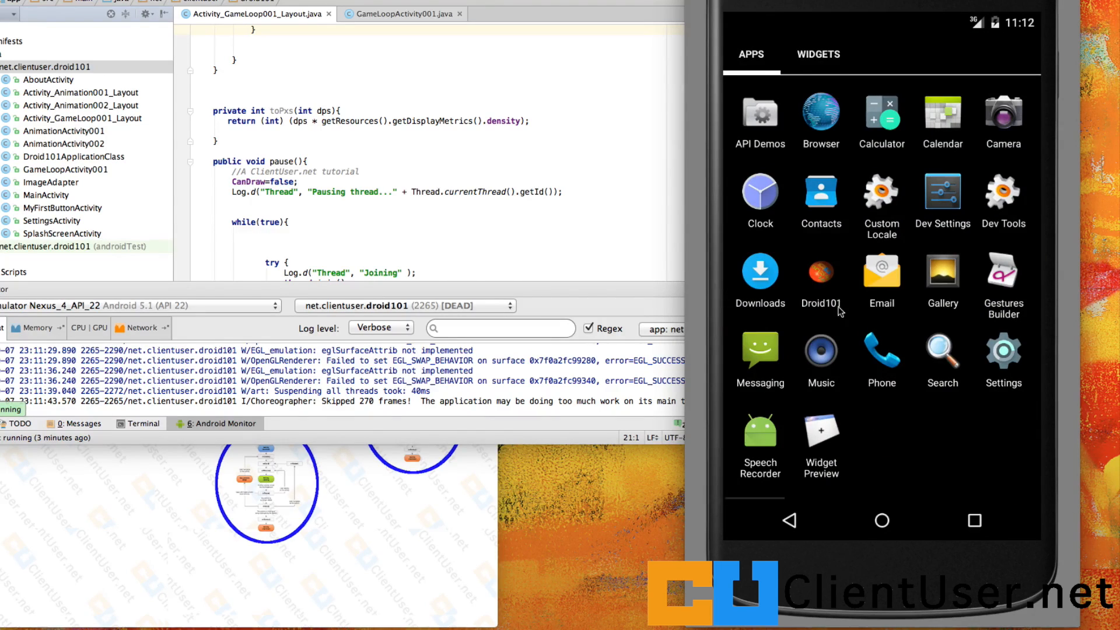
click(820, 272)
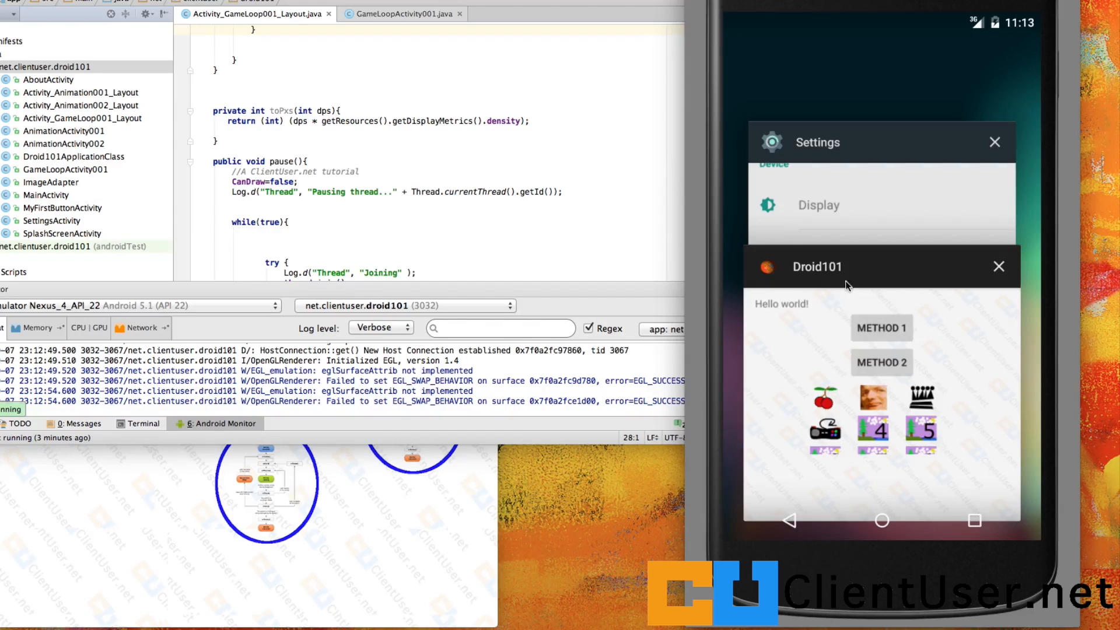
mouse_move(851, 173)
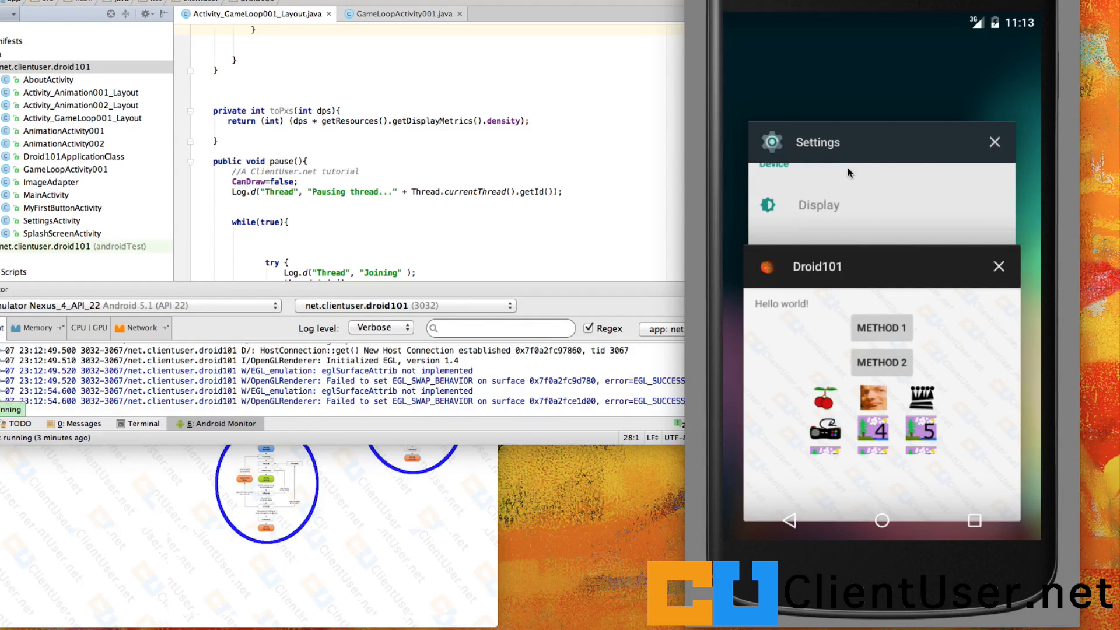